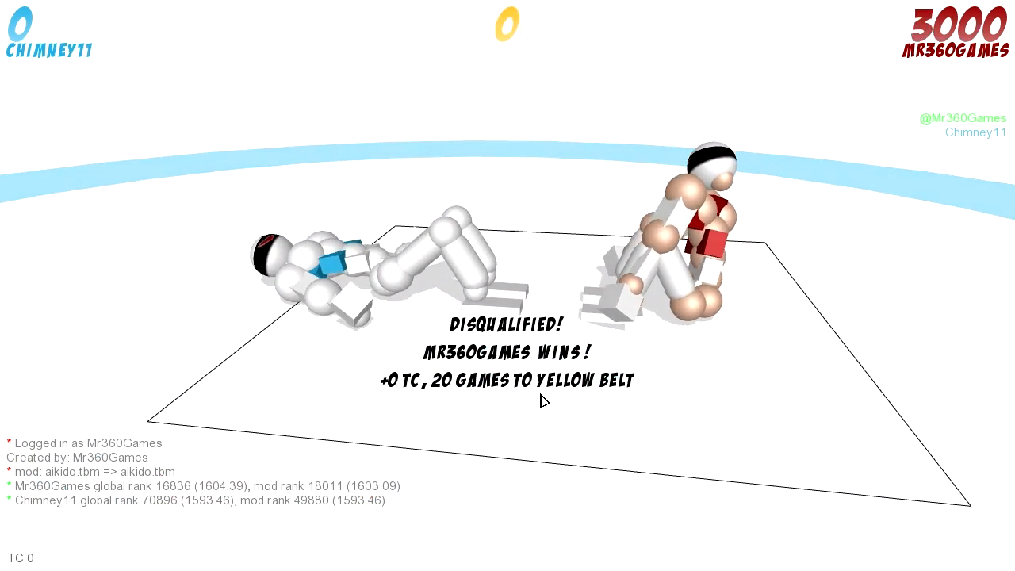
Dismiss Chimney11's disqualification result to reach the new-game or save-replay prompt
key("space")
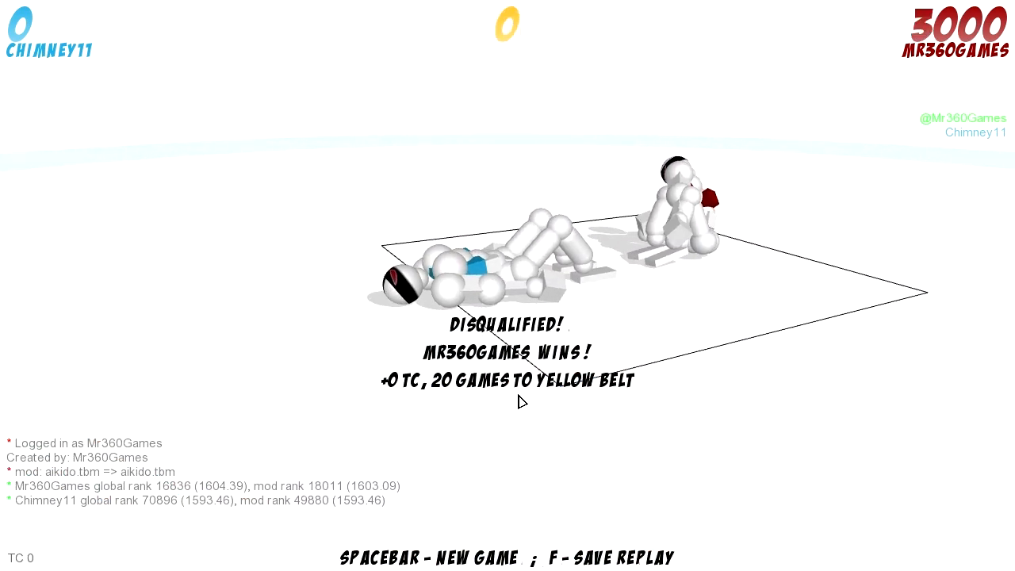
Start a new aikido round between Chimney11 and Mr360Games at 0 points
key("space")
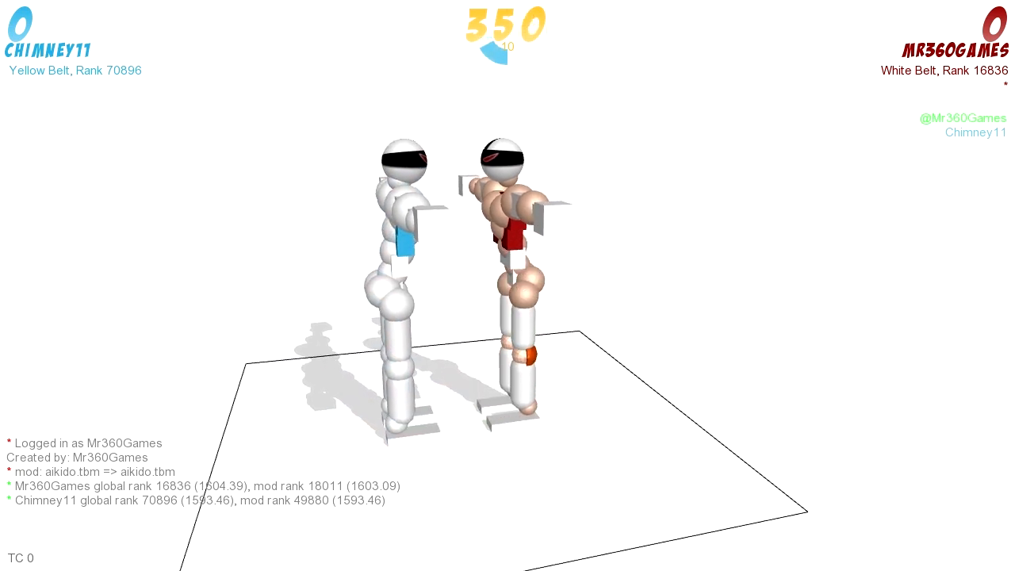
mouse_move(605, 390)
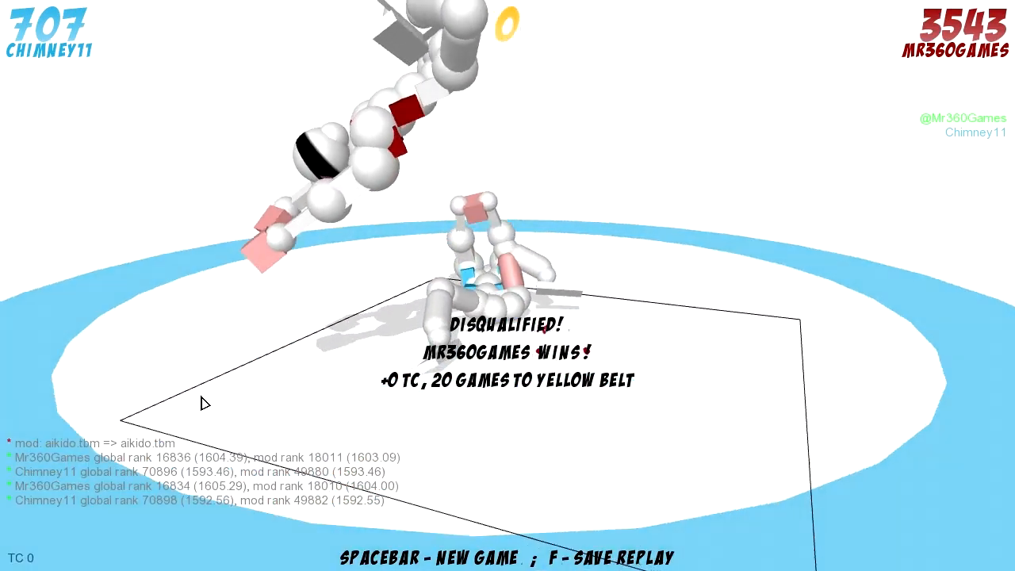
Start another aikido match, ending in Mr360Games' 48056 to 6984 win
key("space")
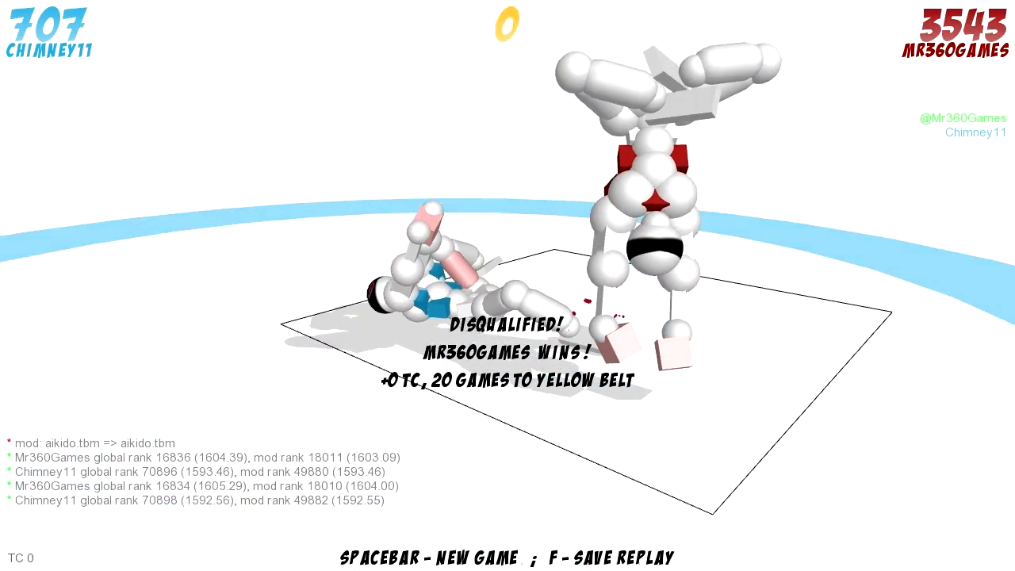
key("space")
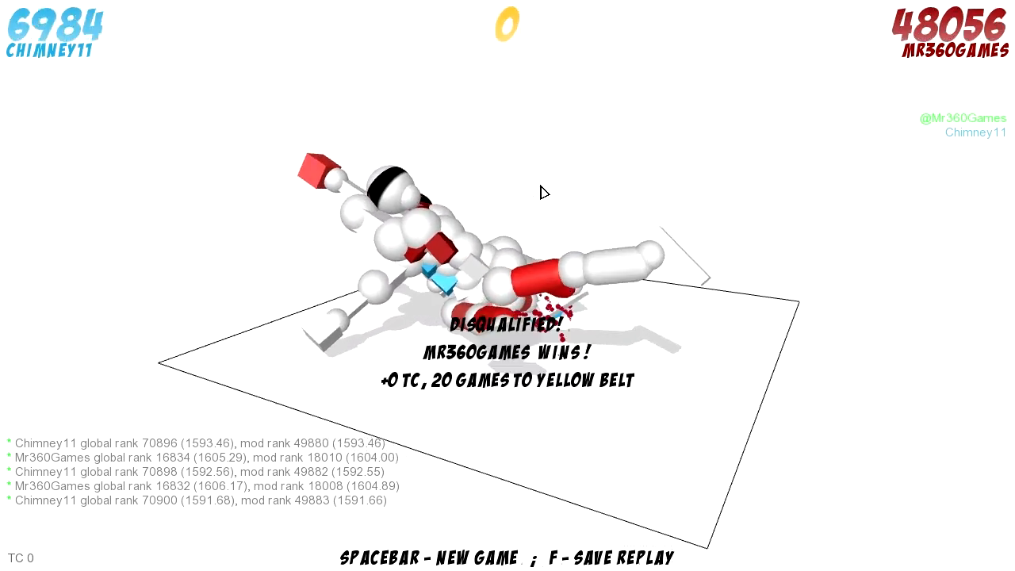
Start a fresh aikido round with scores reset to 0 and fighters grappling
key("space")
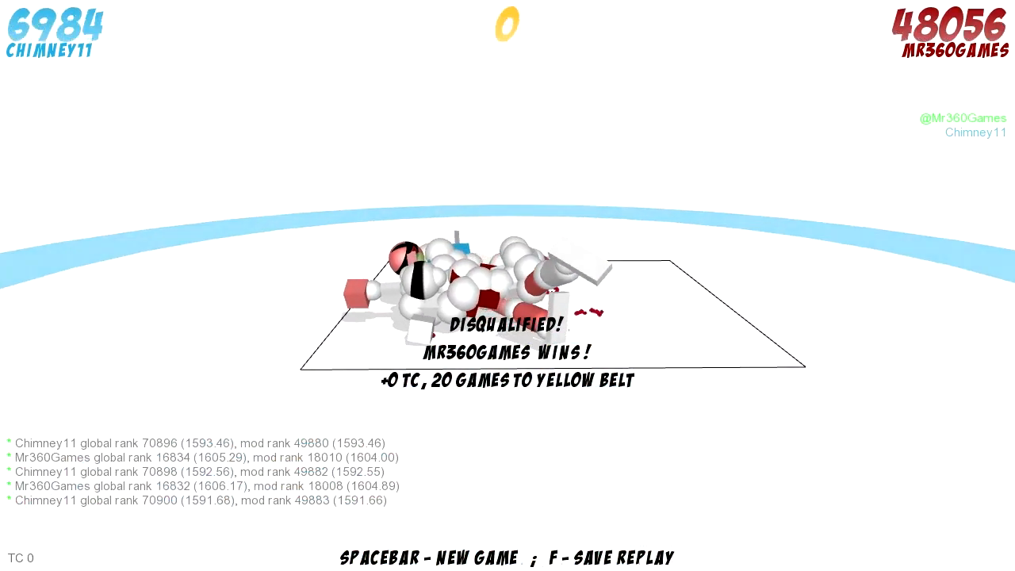
key("space")
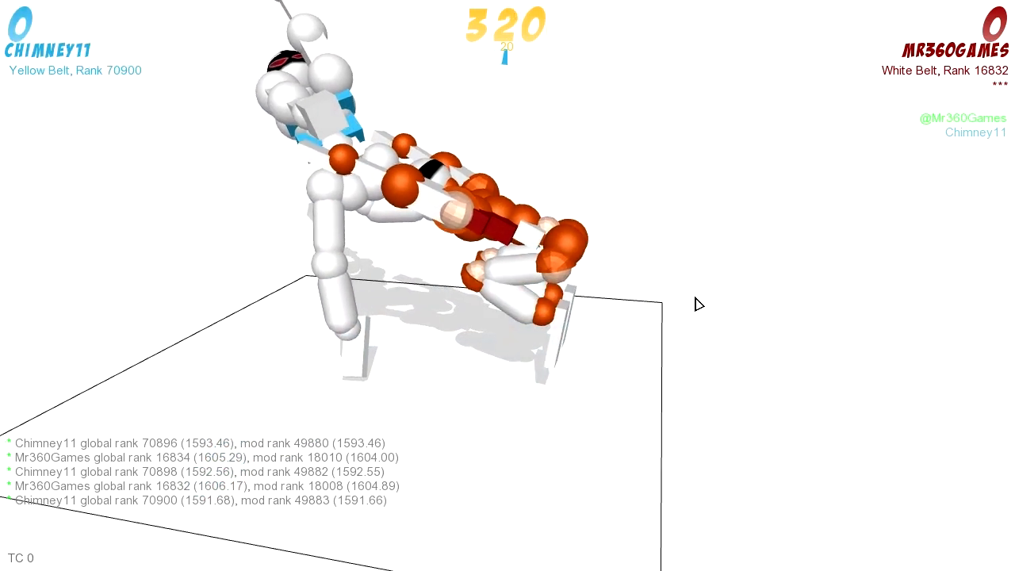
mouse_move(476, 387)
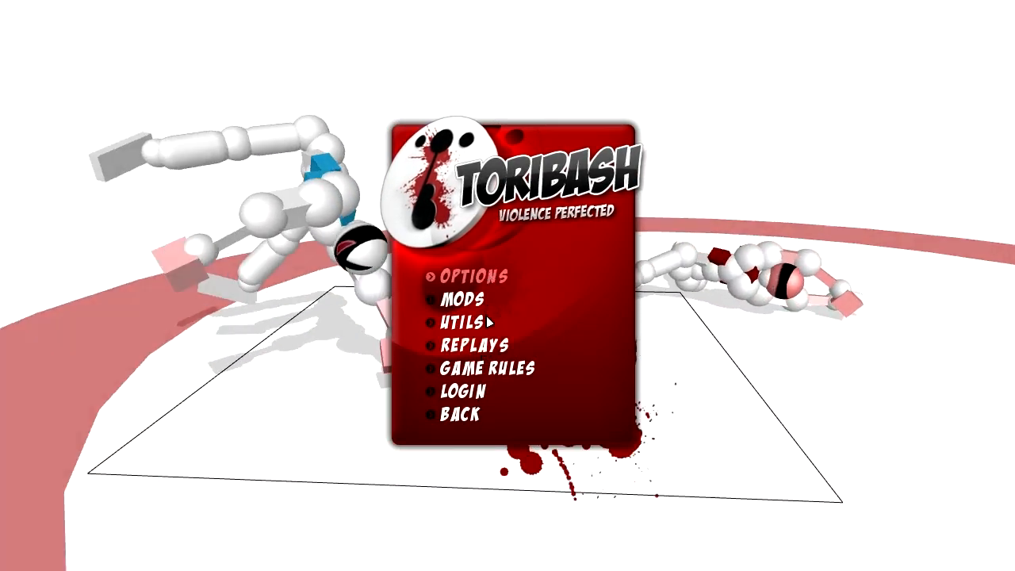
Open the saved replays list and pick a replay near its end
left_click(469, 344)
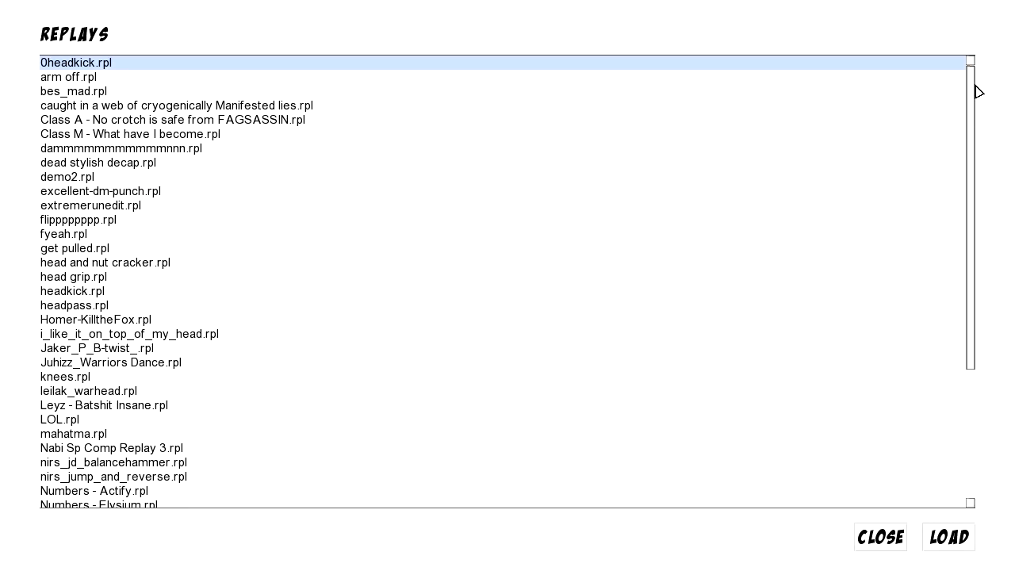
scroll("down", 3)
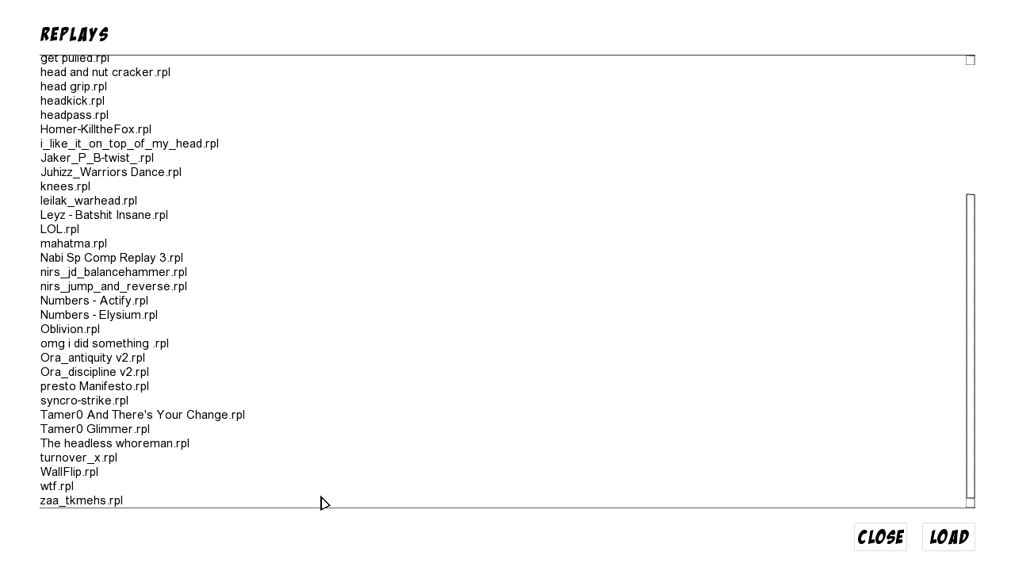
mouse_move(133, 450)
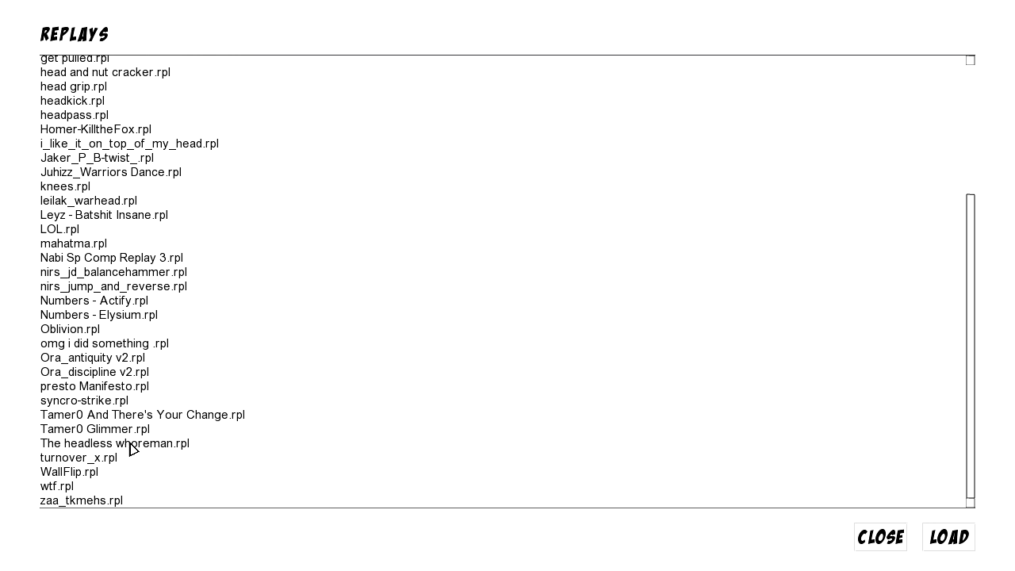
left_click(114, 443)
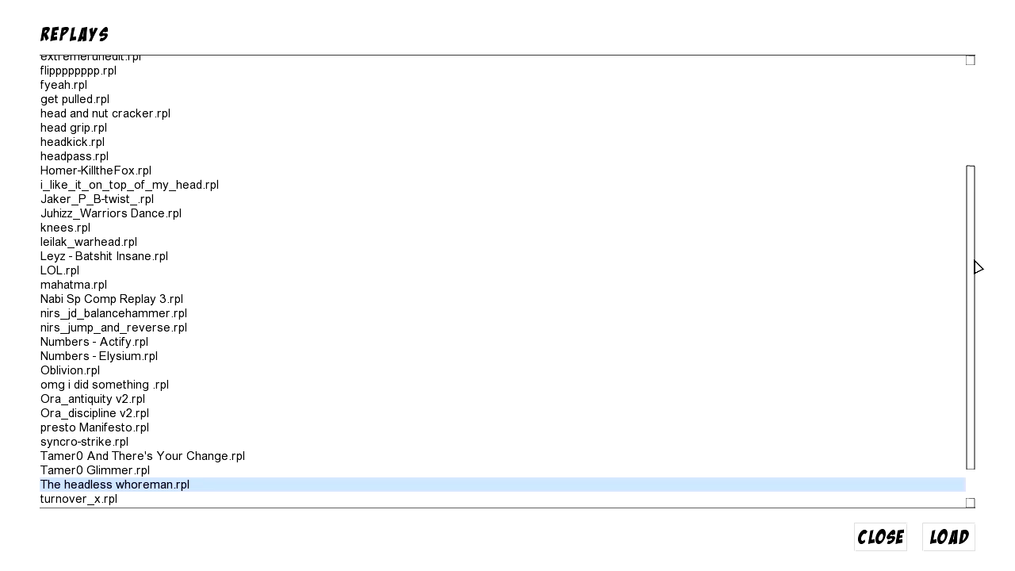
scroll("down", 3)
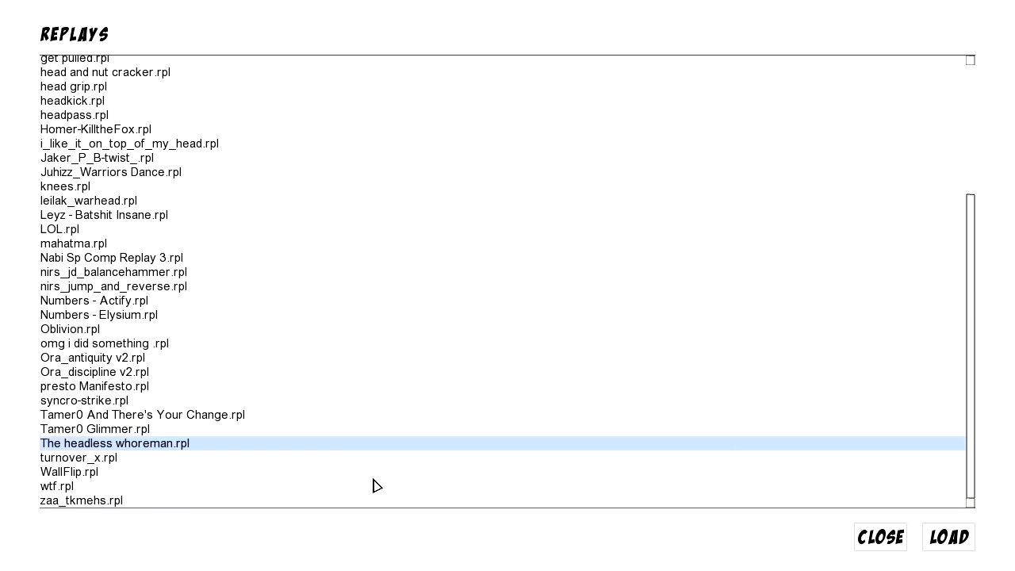
mouse_move(240, 470)
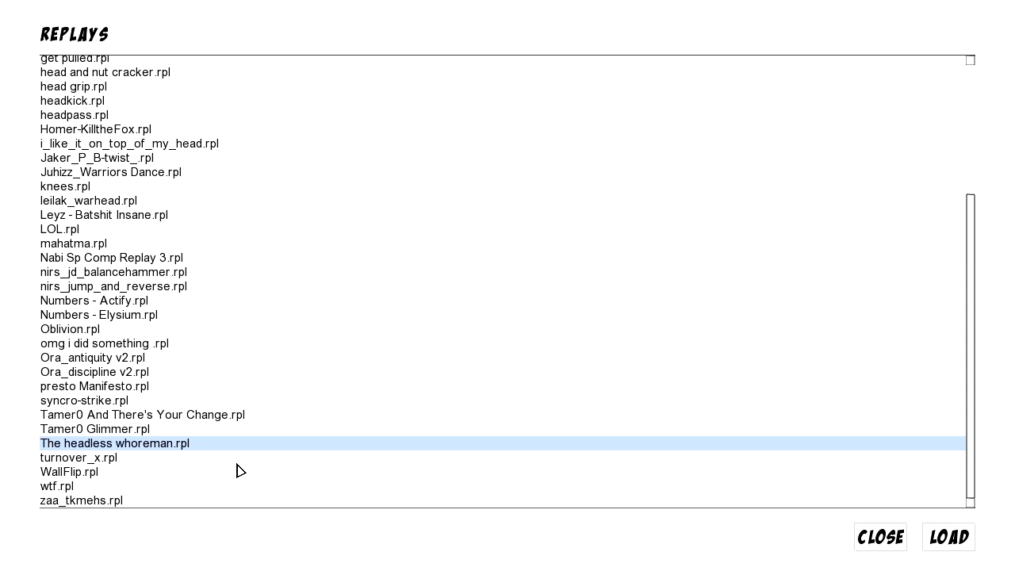
mouse_move(979, 309)
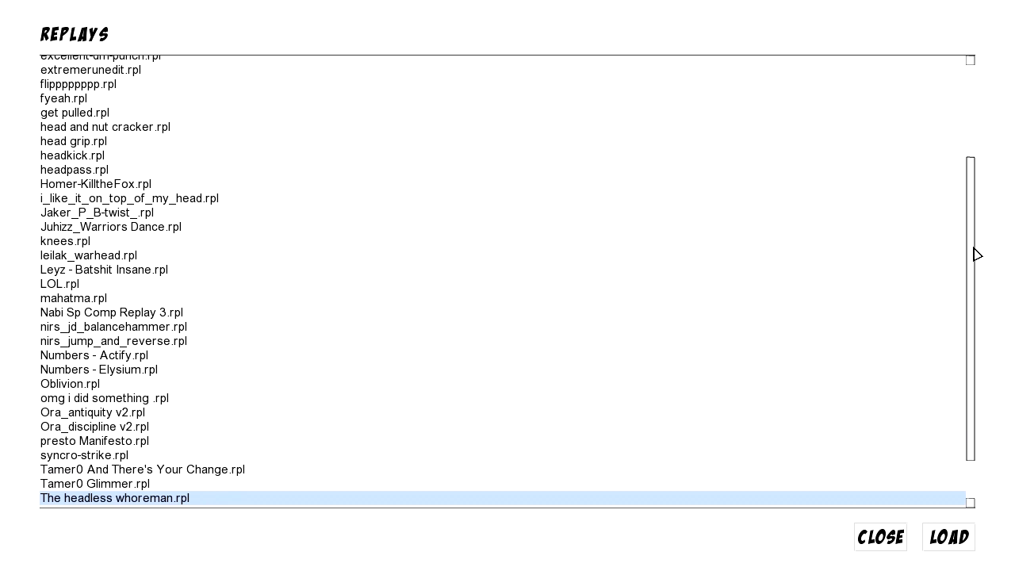
Scroll back through the list and select 'Leyz - Batshit Insane'
scroll("up", 3)
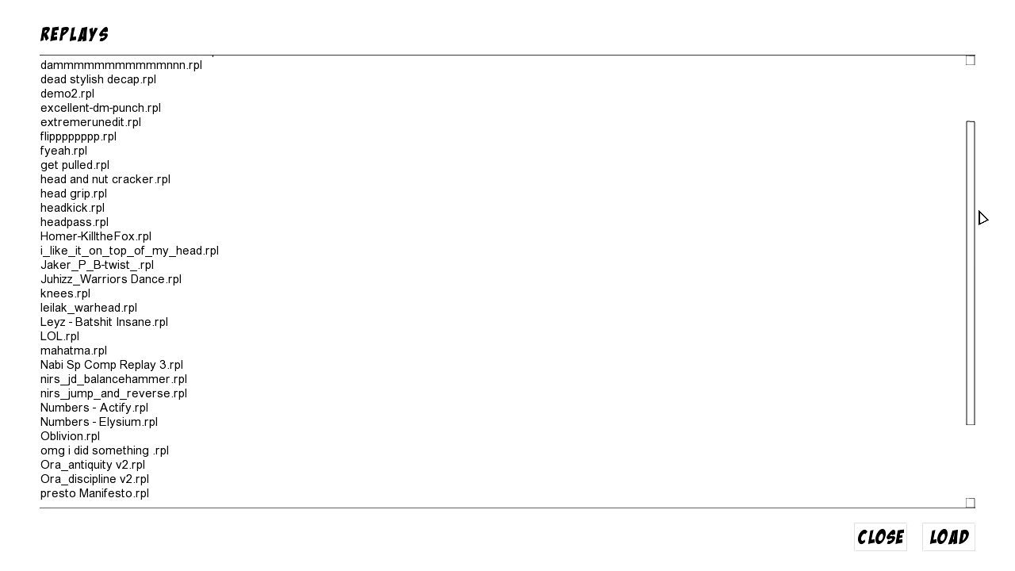
scroll("up", 3)
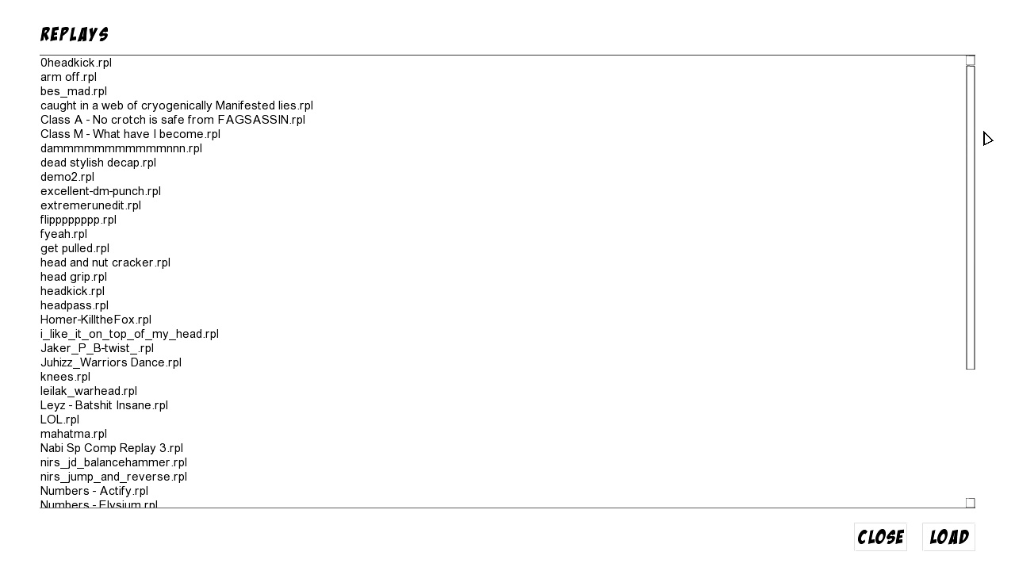
scroll("down", 3)
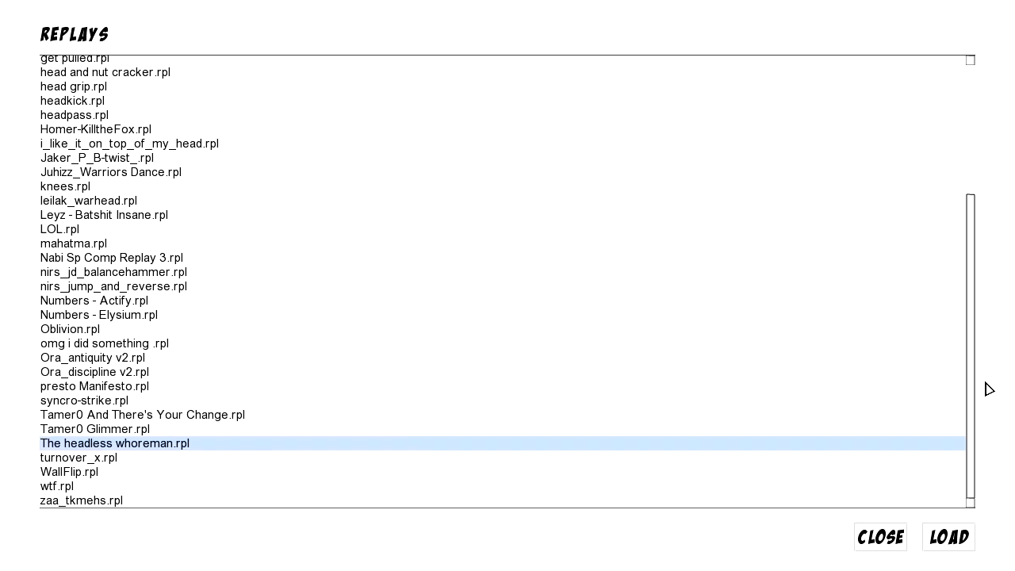
mouse_move(988, 339)
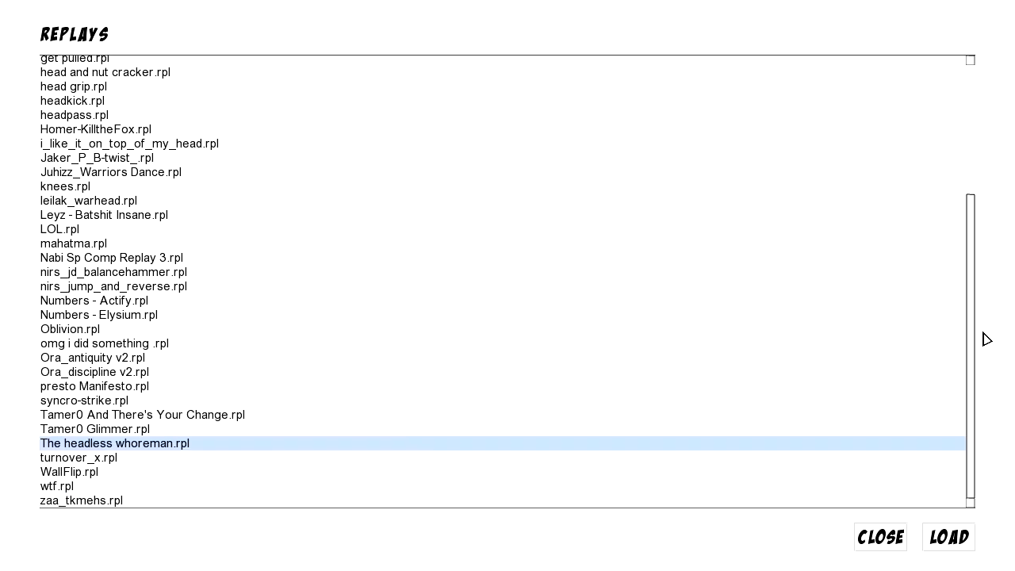
left_click(104, 215)
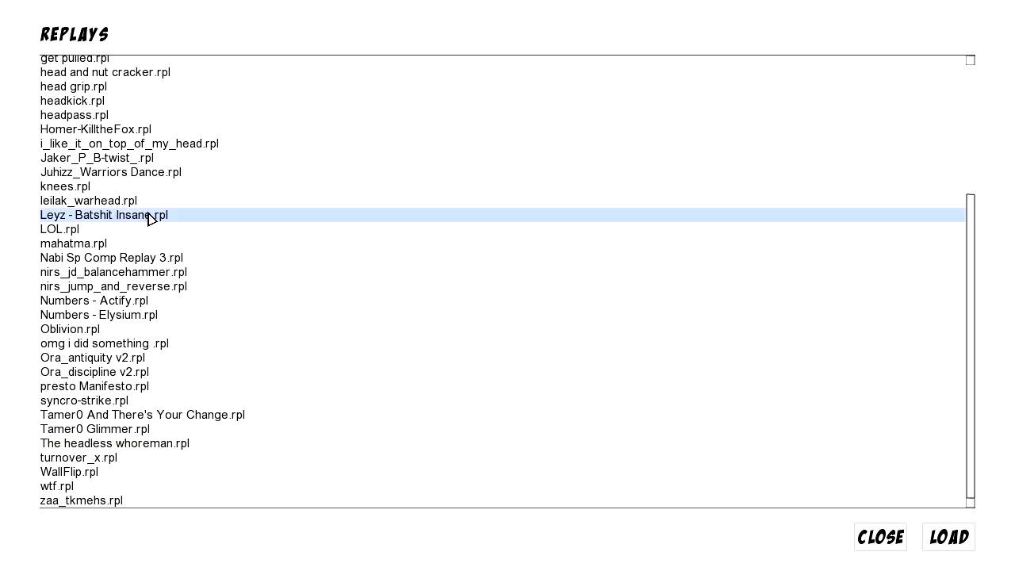
mouse_move(931, 549)
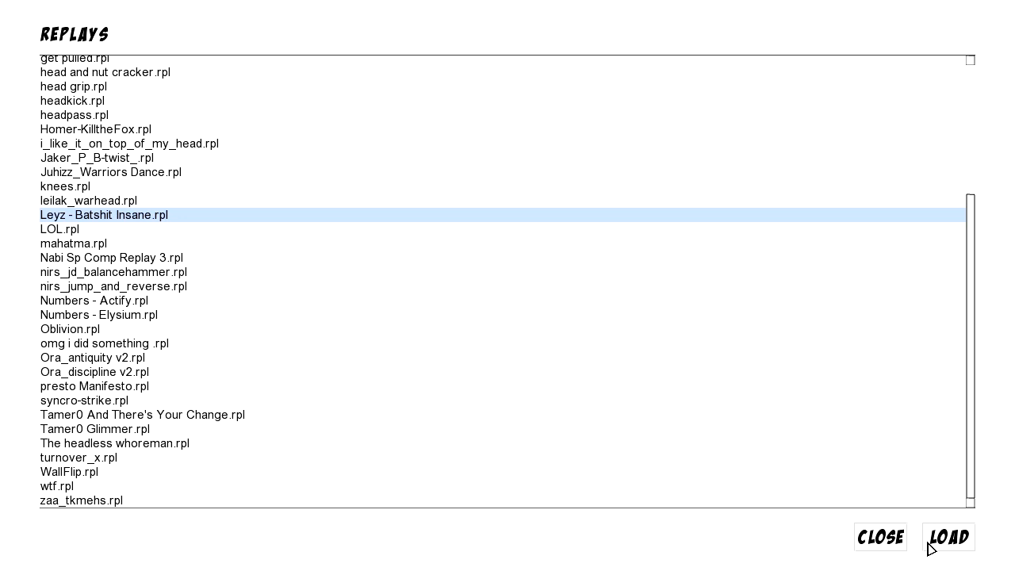
mouse_move(959, 545)
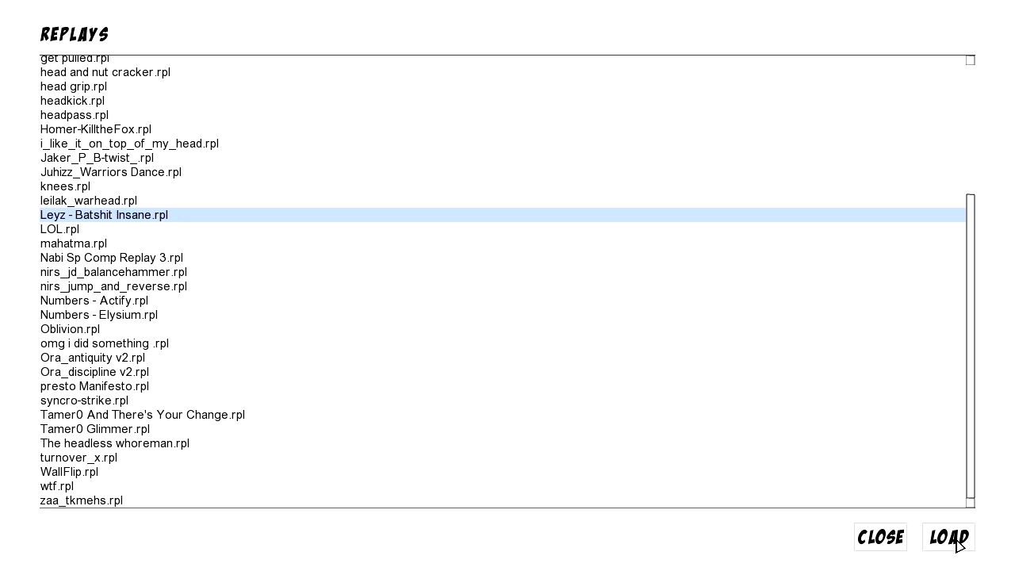
mouse_move(933, 477)
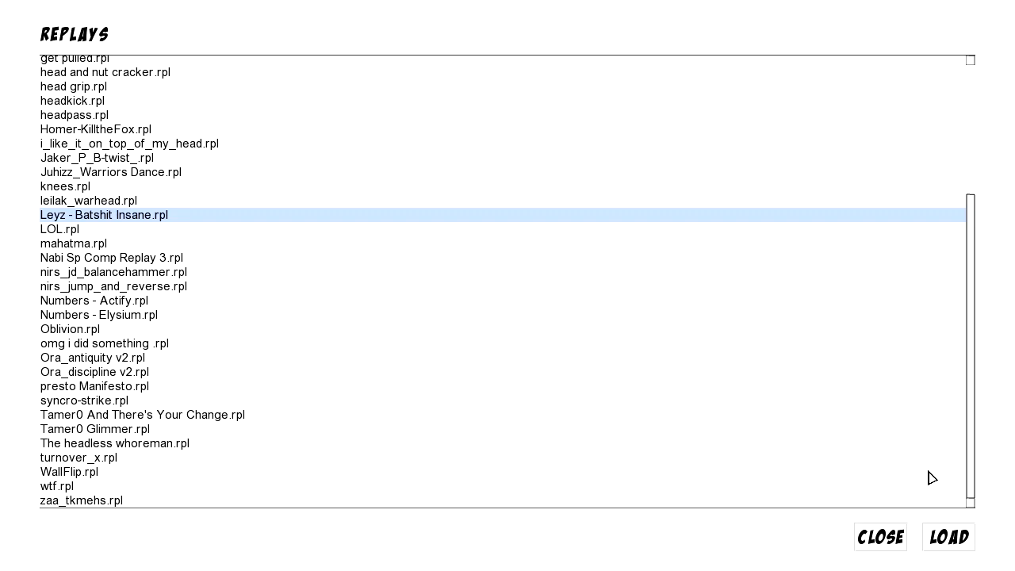
mouse_move(949, 537)
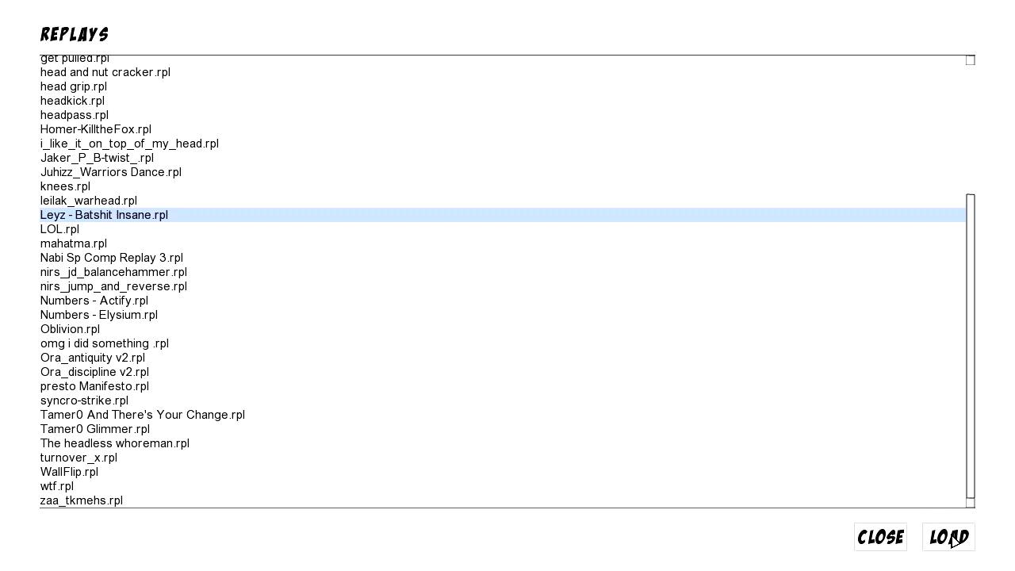
Load the Leyz - Batshit Insane replay and restart it from the beginning
left_click(948, 537)
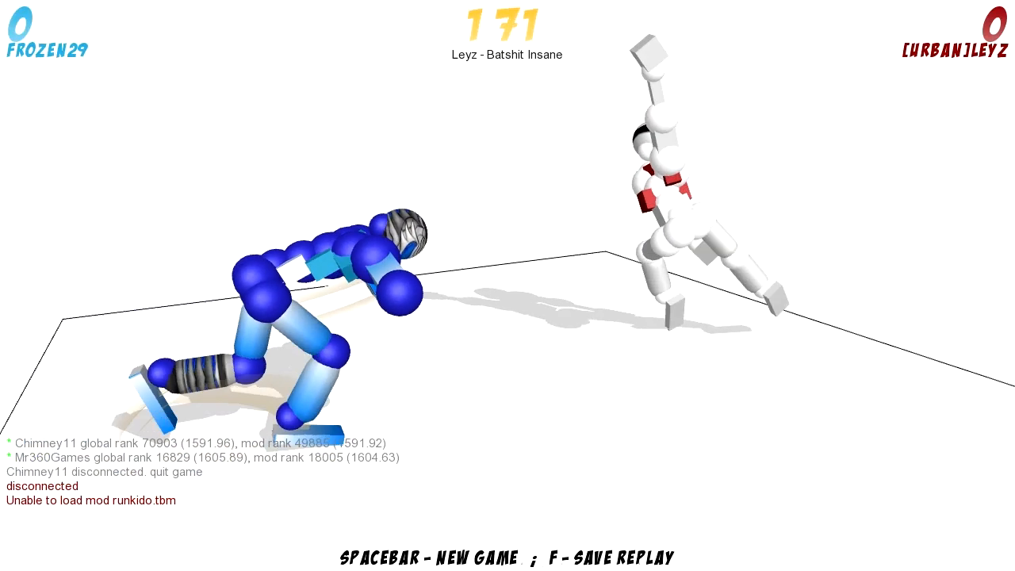
key("space")
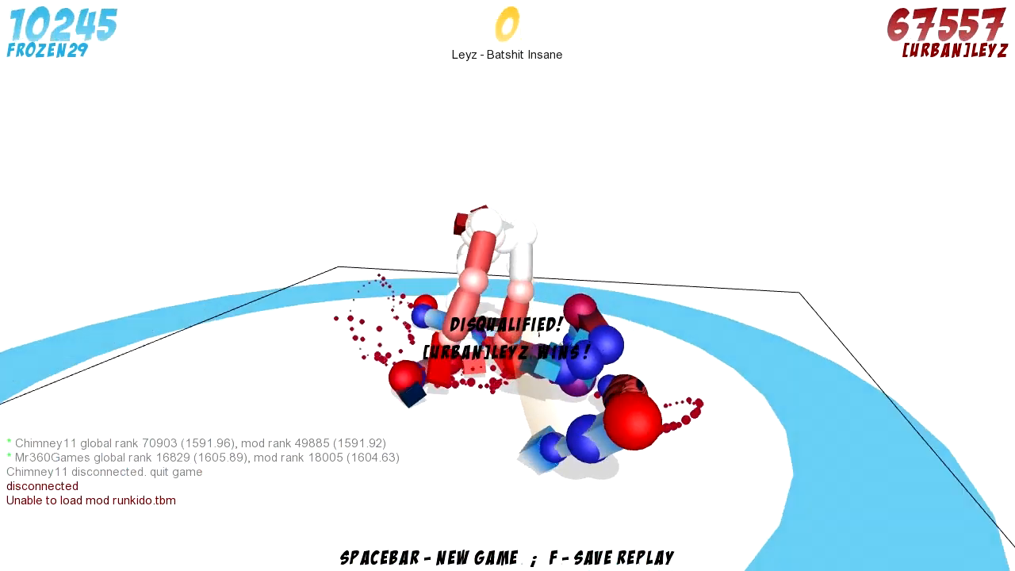
key("space")
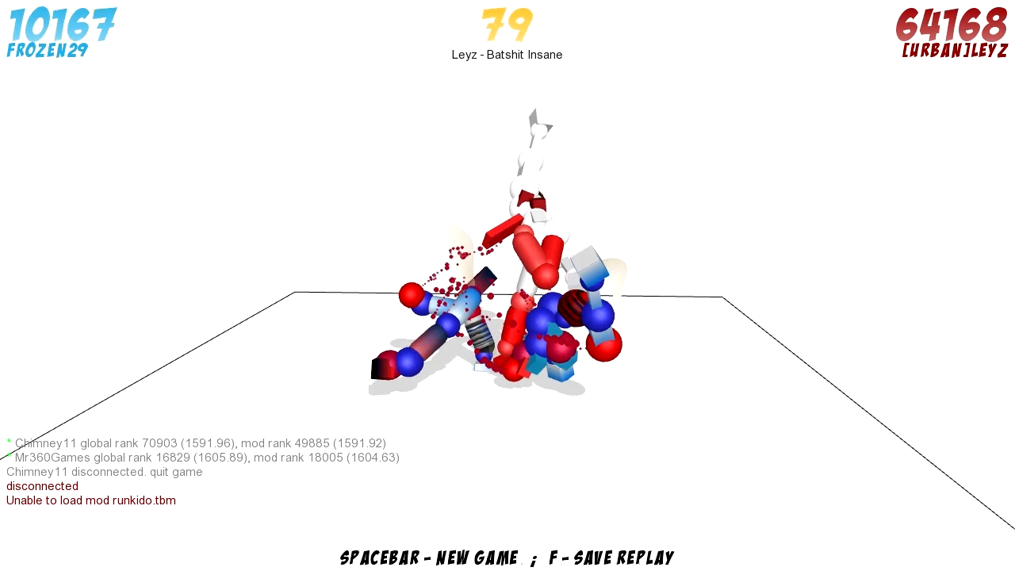
key("space")
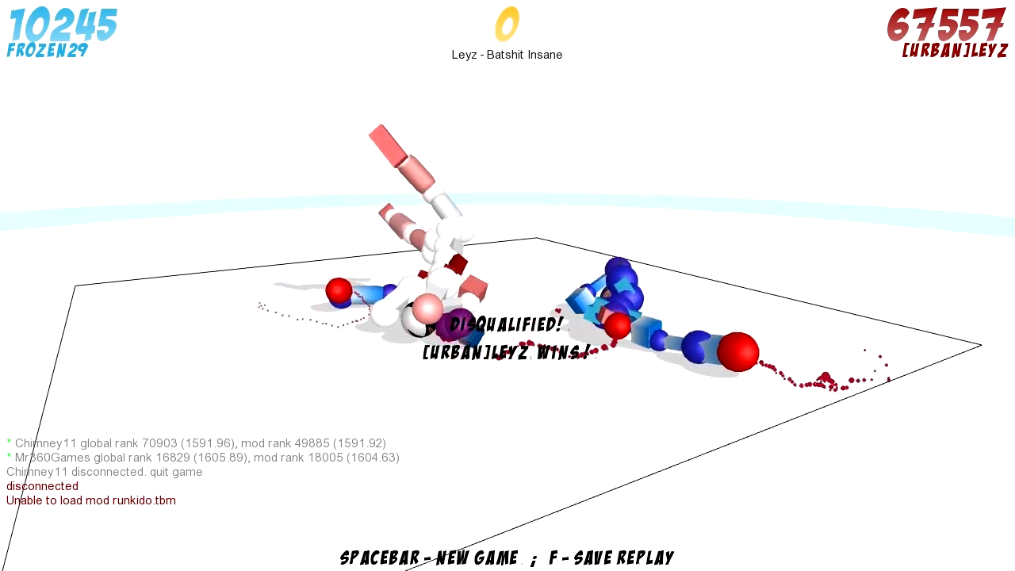
Rewatch [URBAN]LEYZ's disqualification win, restarting the replay twice more
key("space")
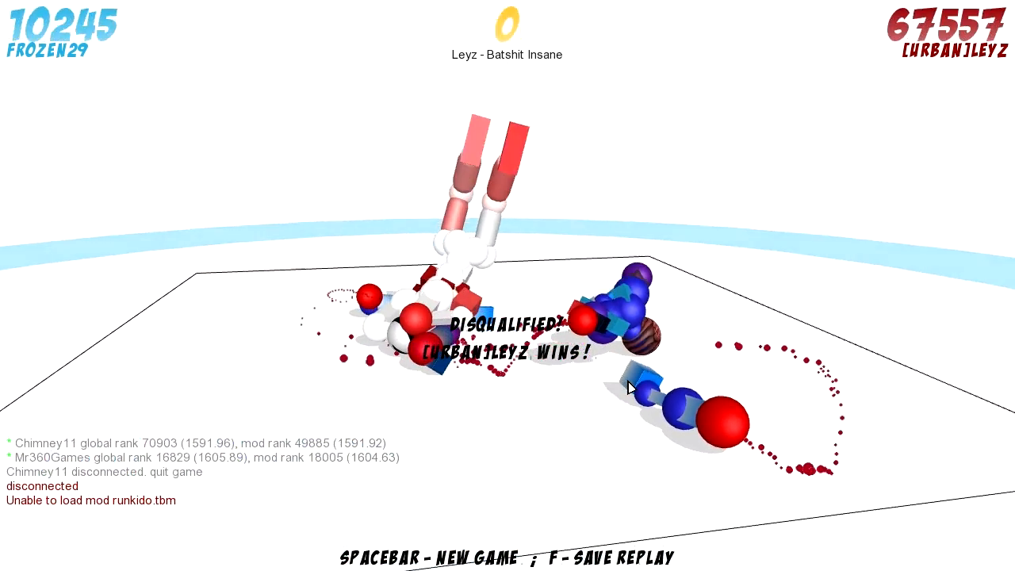
key("space")
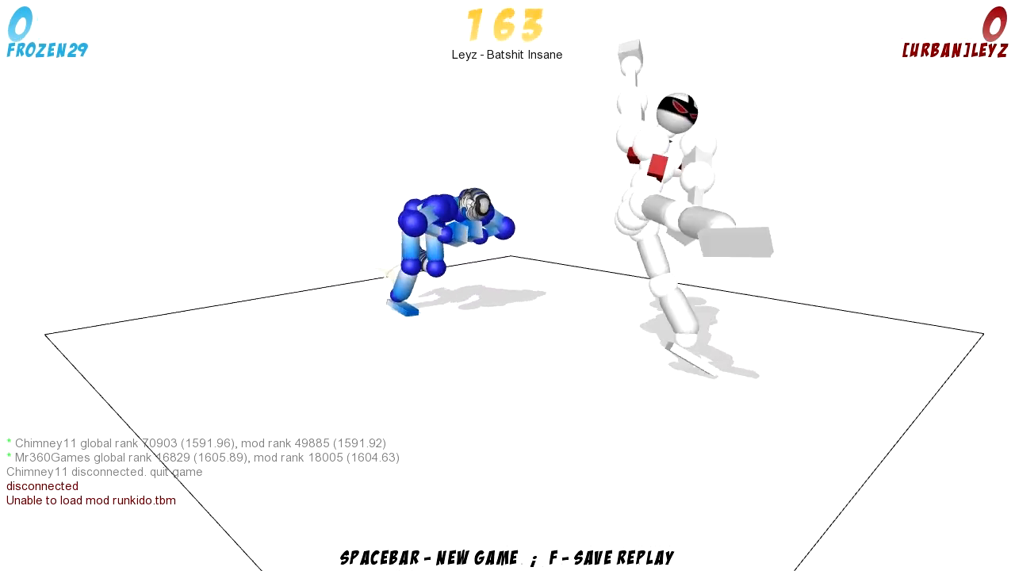
key("space")
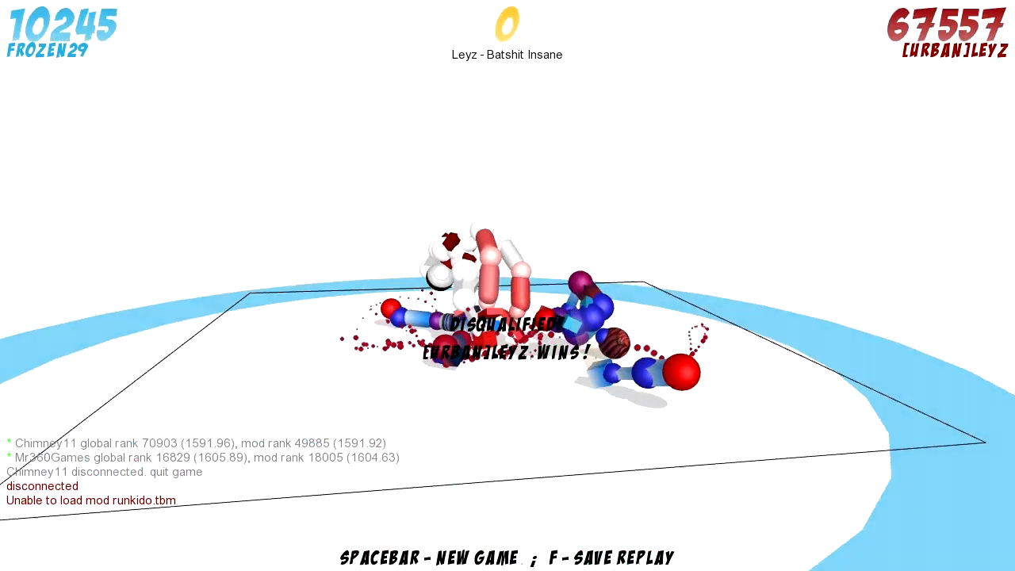
key("space")
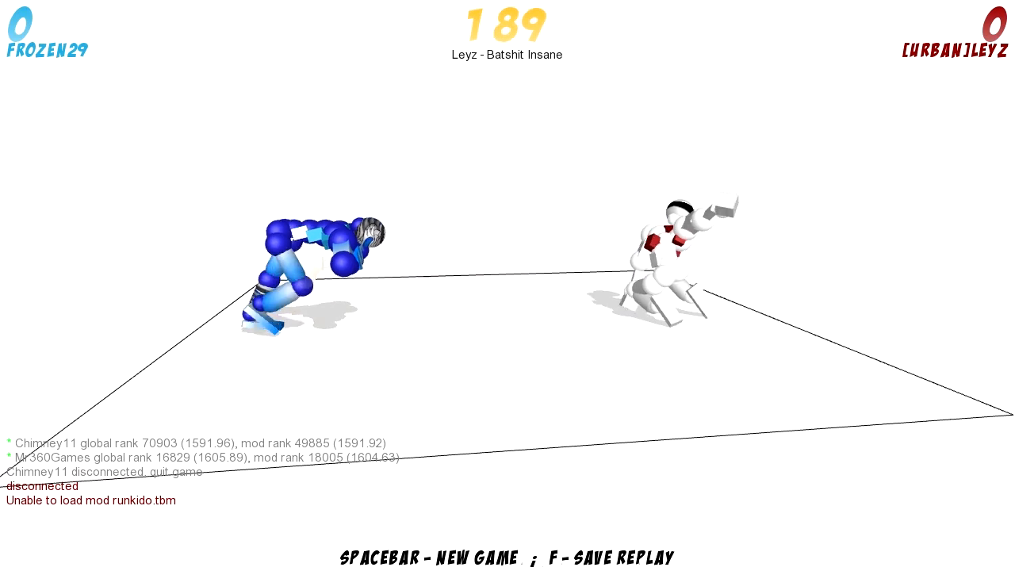